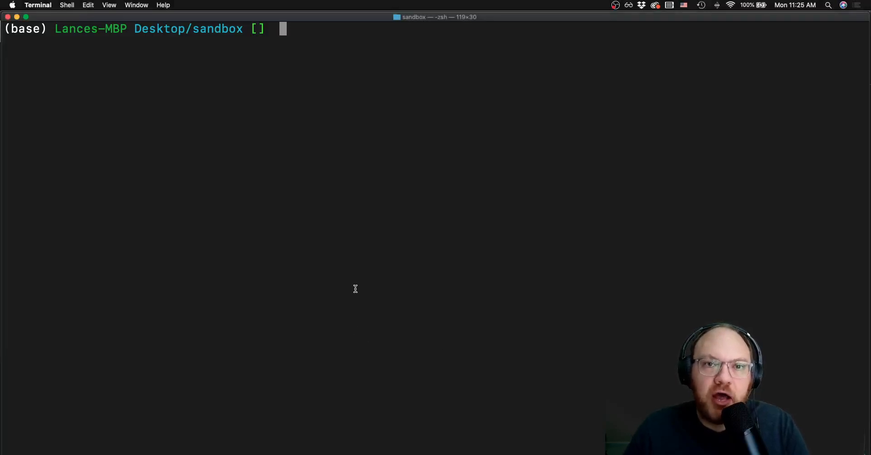
Step: List the sandbox folder's contents and move into the code folder
type("ls")
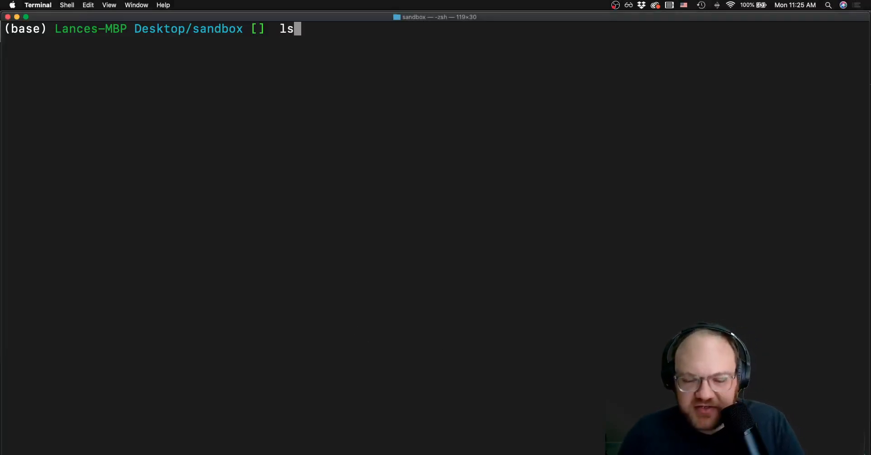
key("Return")
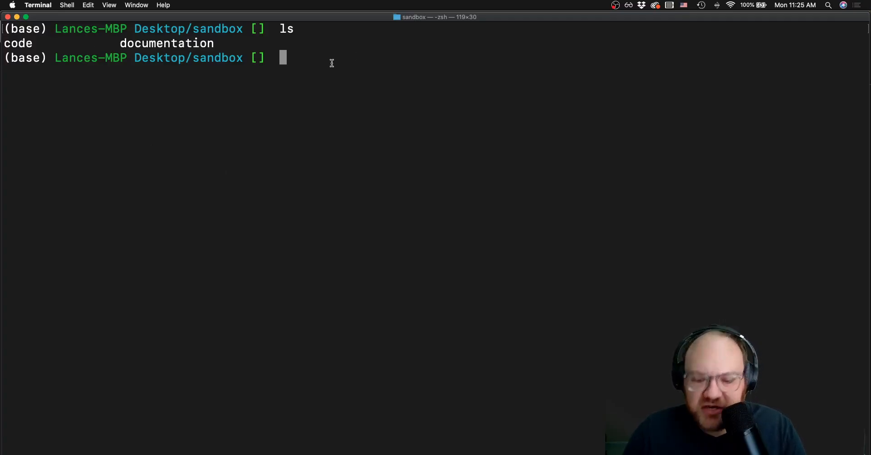
key("Return")
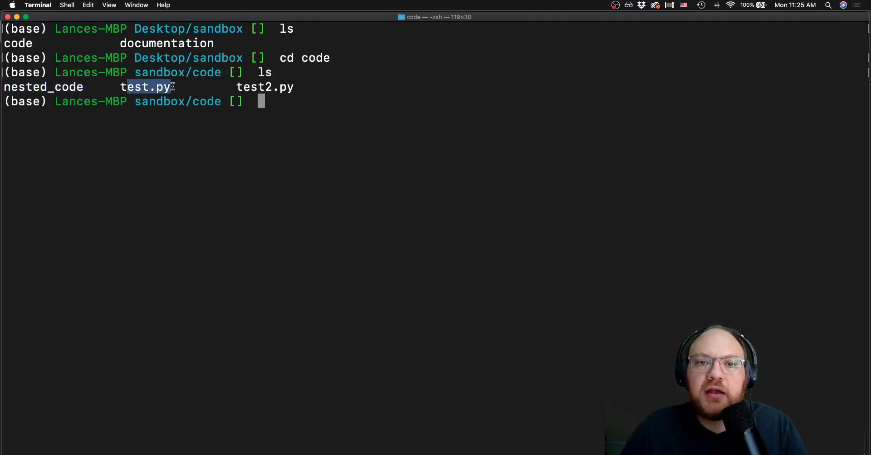
Step: List the contents of code, nested_code and ../documentation
type("ls")
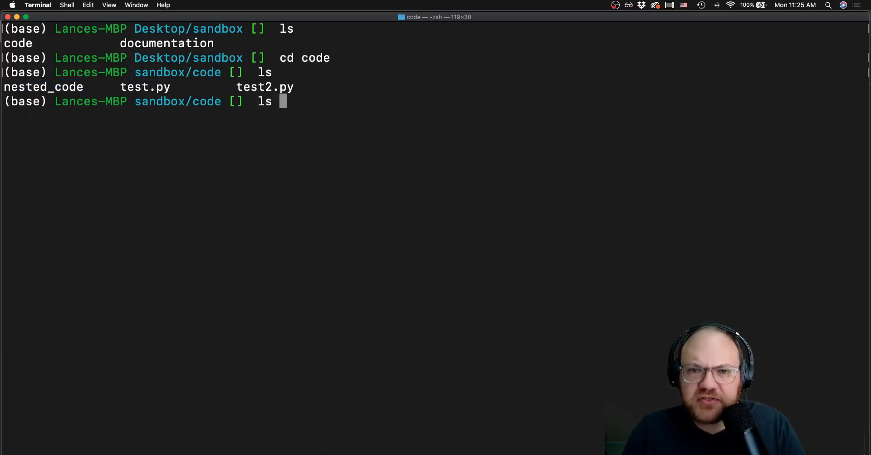
type("nested_code/")
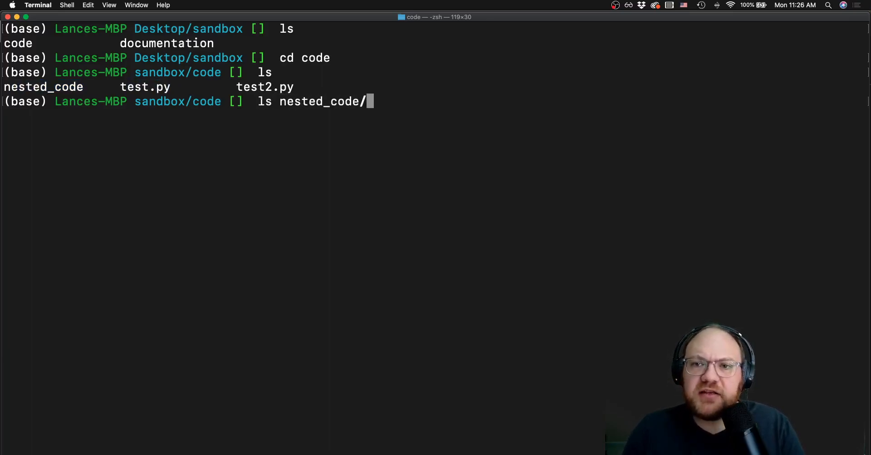
key("Return")
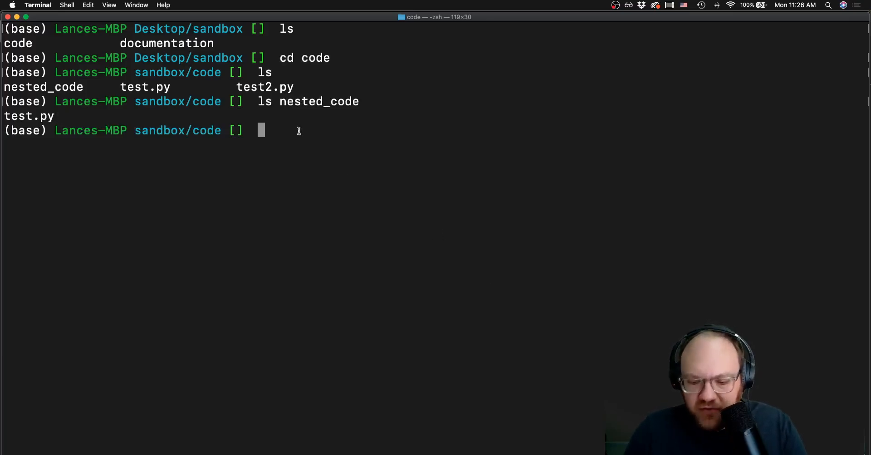
type("ls ../")
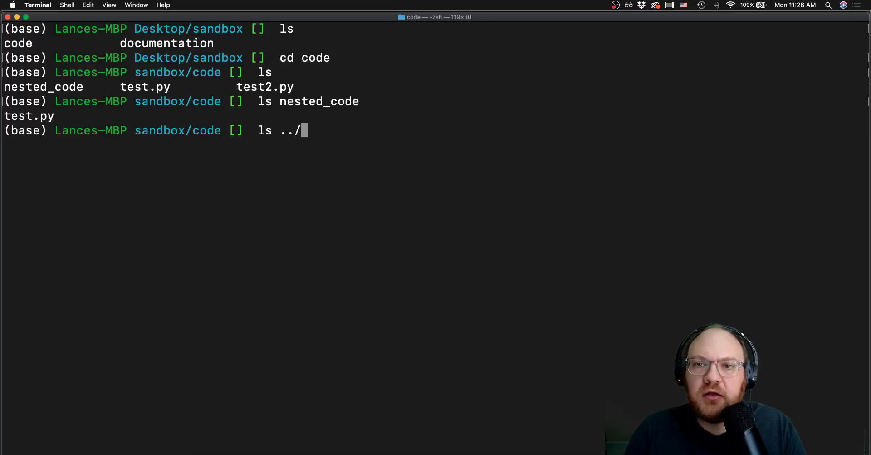
type("documentation/")
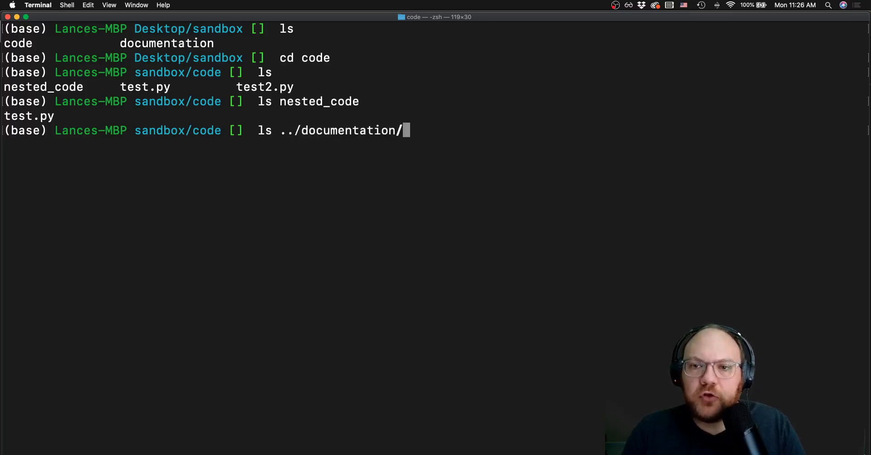
key("Return")
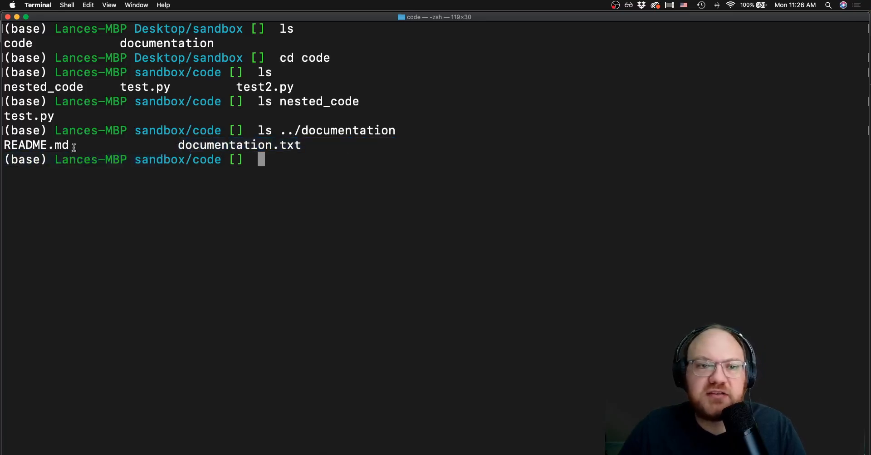
mouse_move(315, 145)
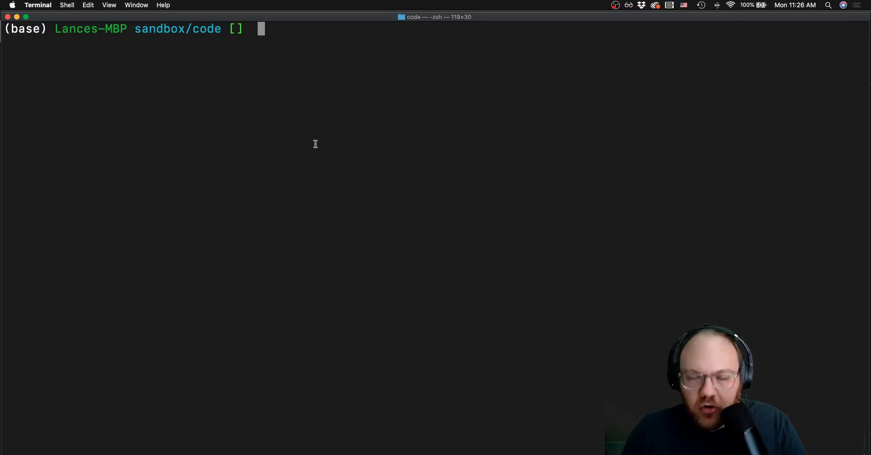
Step: Move test2.py into nested_code with mv test2.py nested_code/test2.py and clear the screen
key("Return")
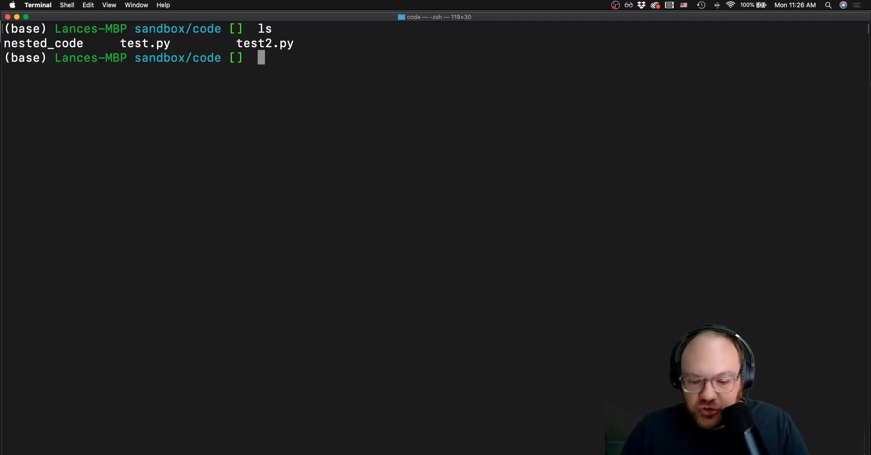
type("mv")
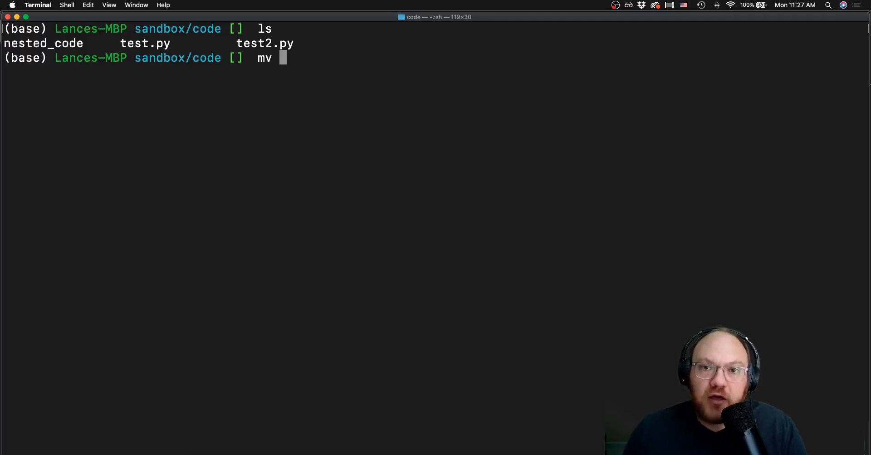
type("test")
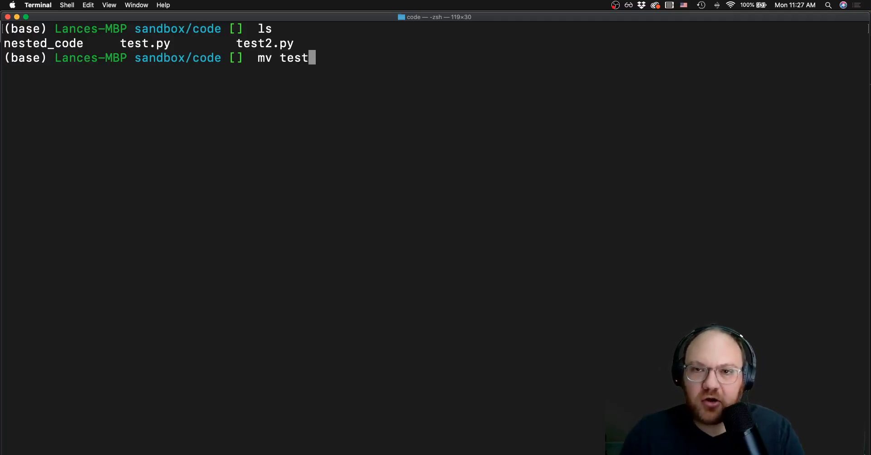
type("2.py")
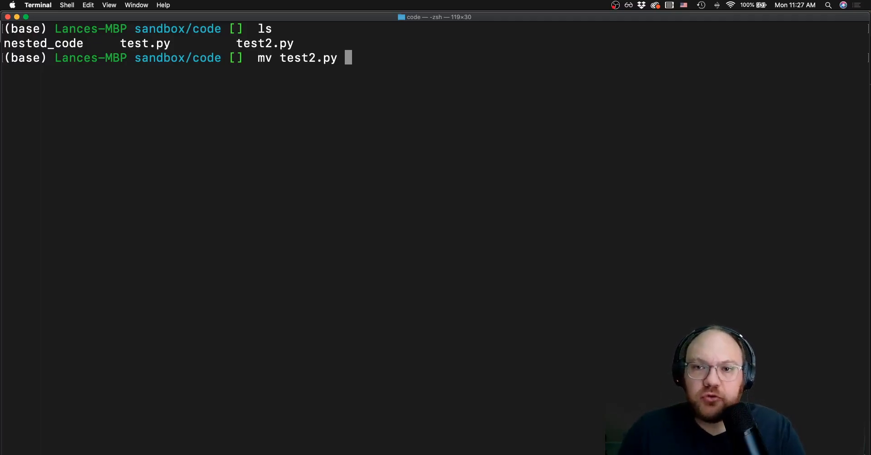
type("nested_code/")
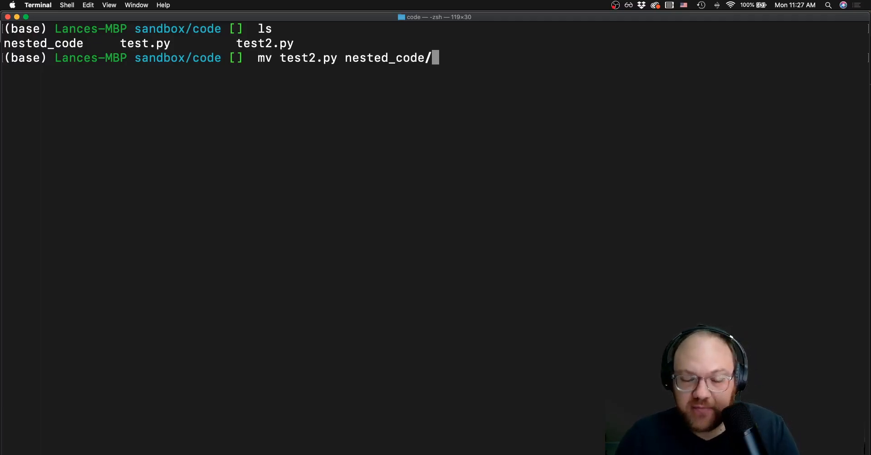
type("test2")
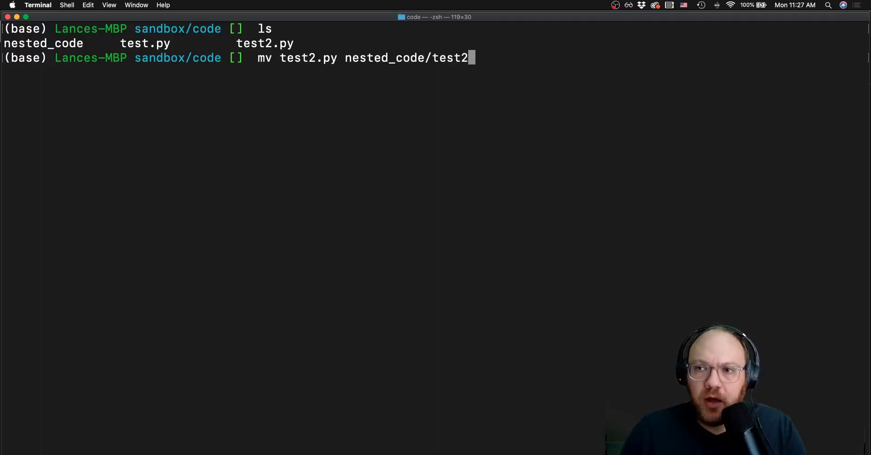
type(".py")
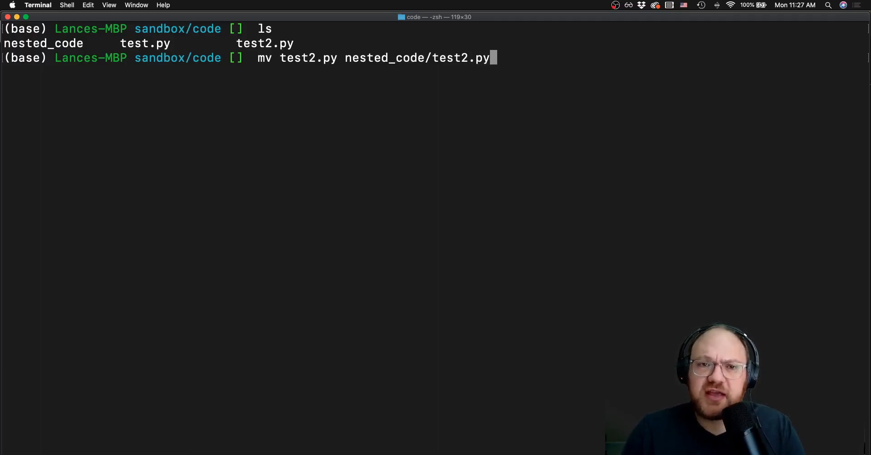
key("Return")
type("ls")
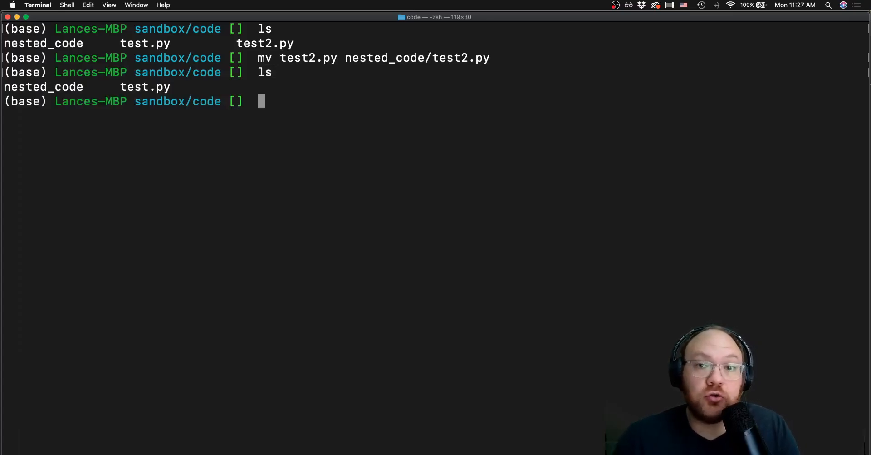
type("cd")
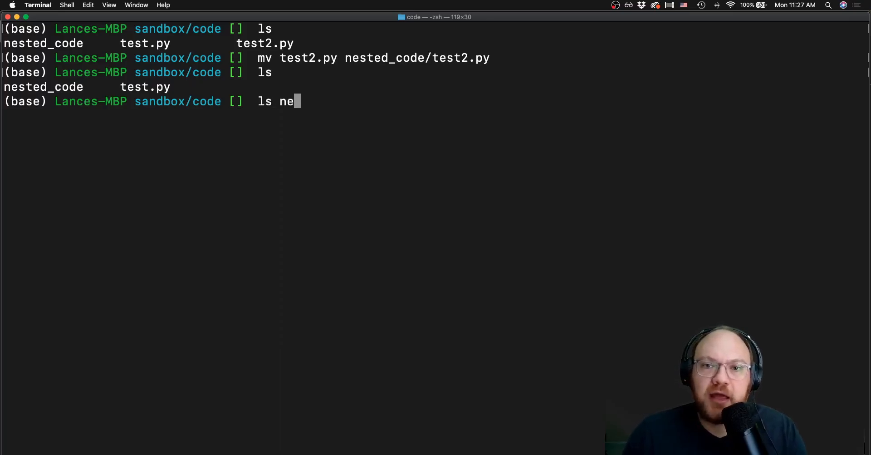
key("Return")
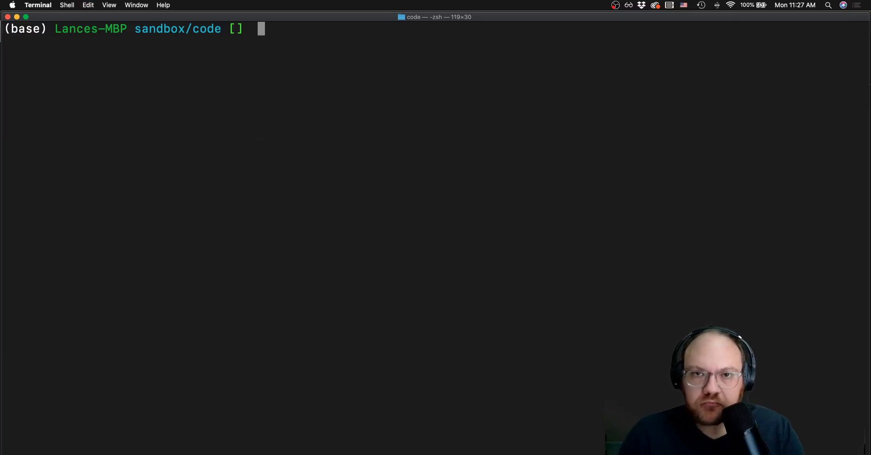
Step: List the code folder, then write print("hello world") into test.py in vim and save
type("ls")
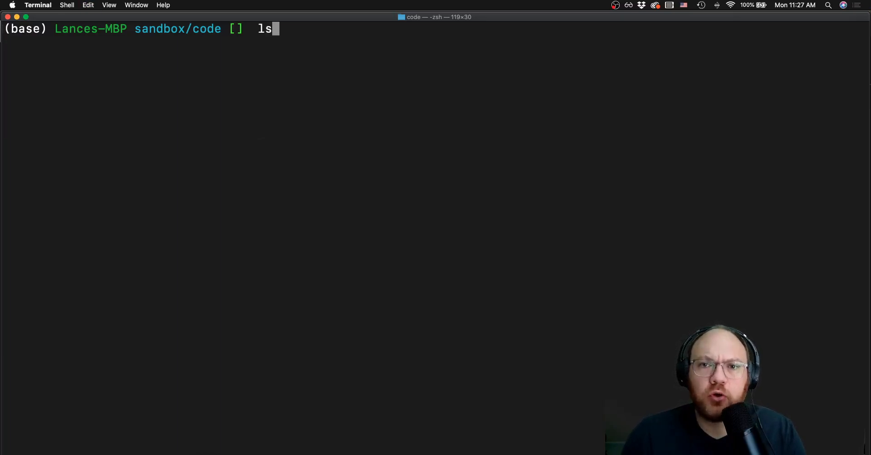
key("Return")
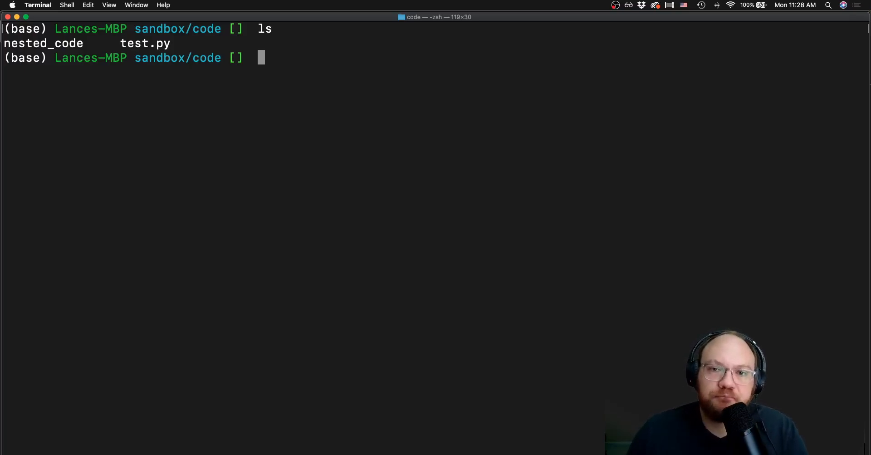
type("vim")
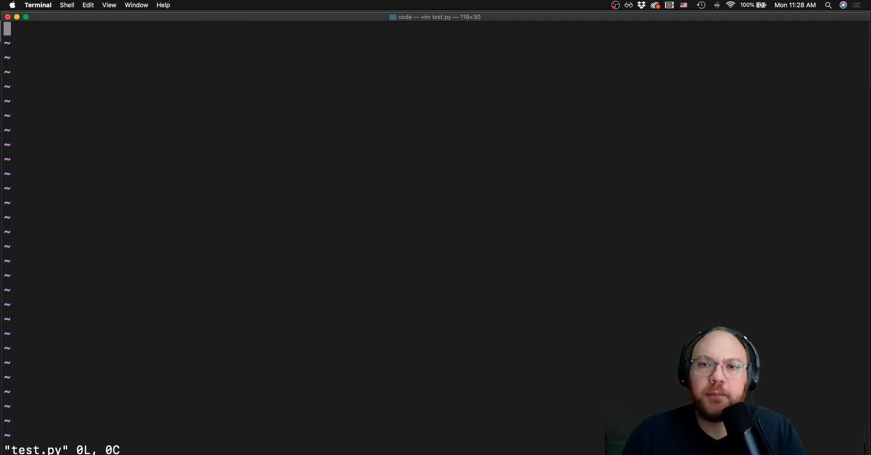
key("i")
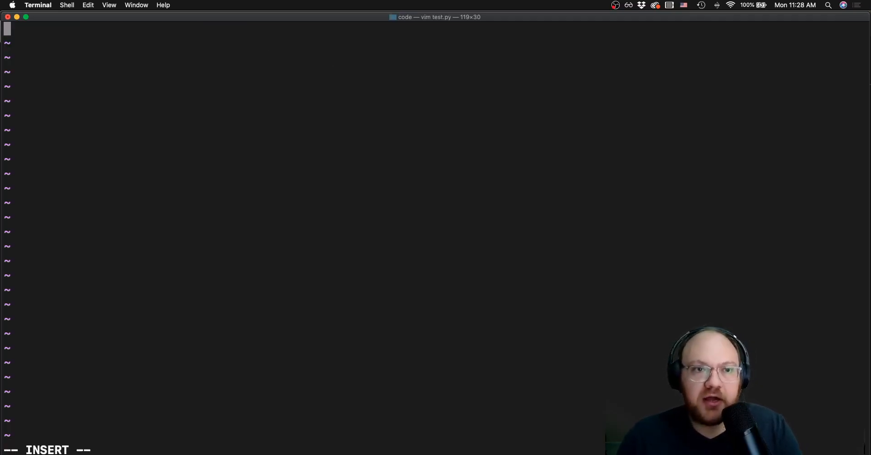
type("print")
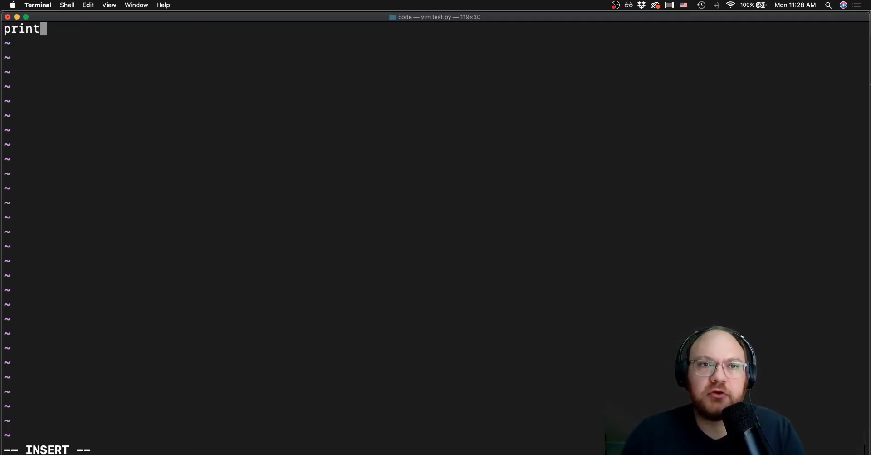
type("()")
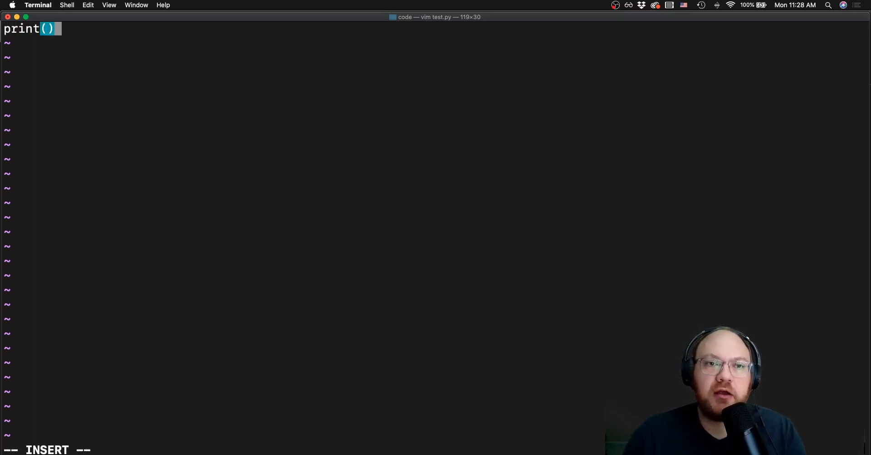
type("\"hello")
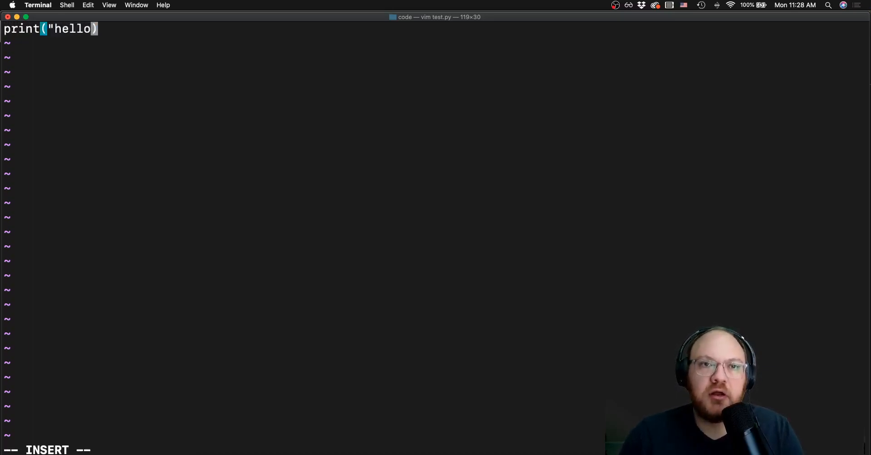
type("world\"")
left_click(435, 448)
type(":w")
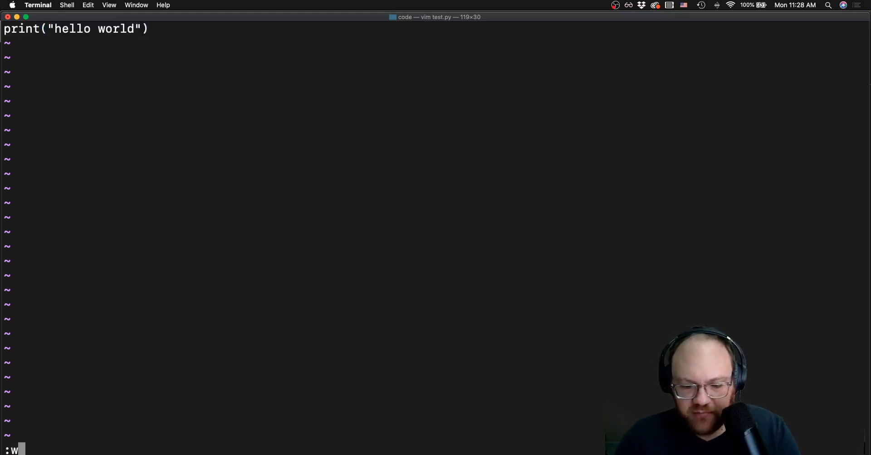
key("Return")
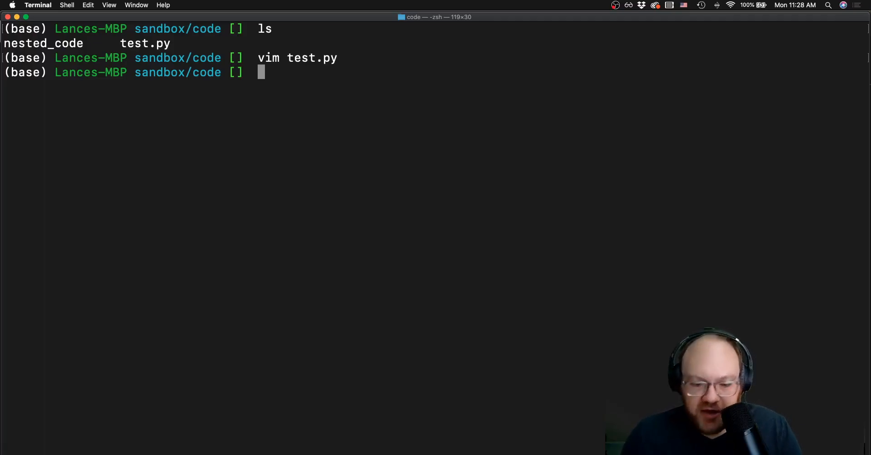
Step: Run the misspelled code test.pt command to open it in VS Code
type("code test.pt")
type("ls")
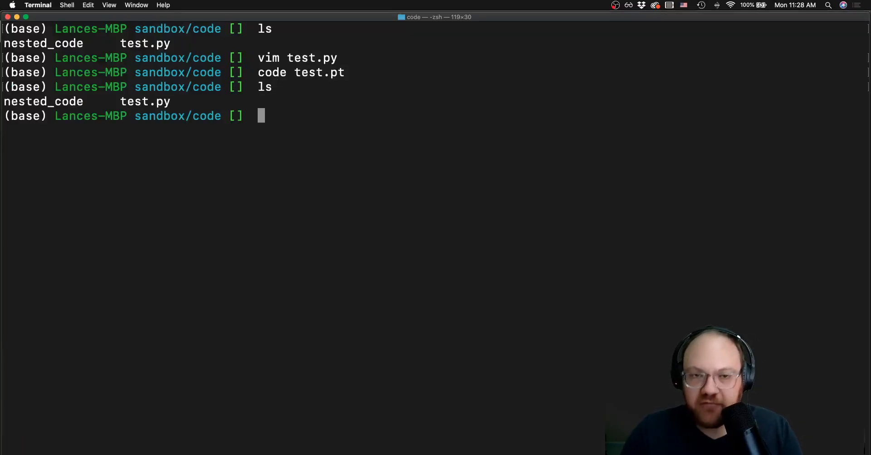
type("cod")
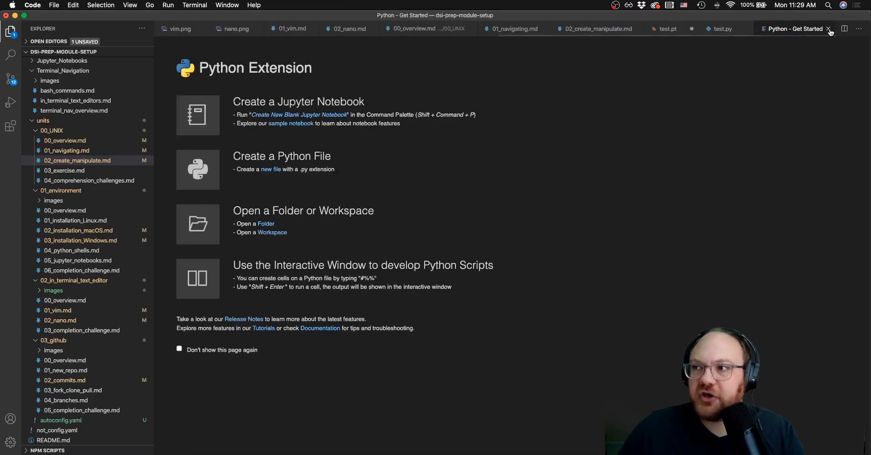
Step: Close the 'Python - Get Started' tab and switch back to Terminal
left_click(831, 28)
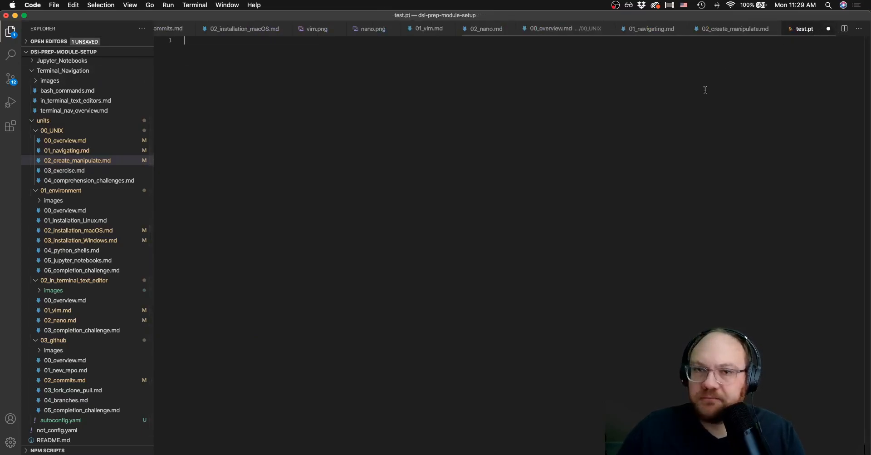
key("F3")
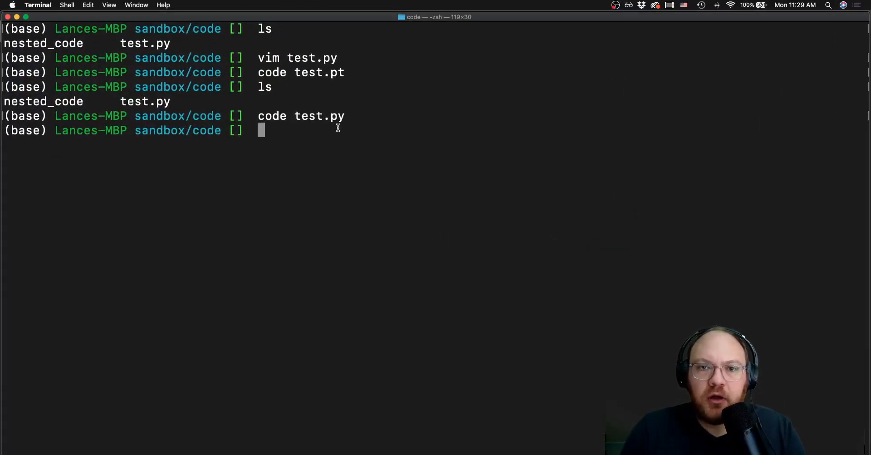
Step: Change into the nested_code folder
type("cd")
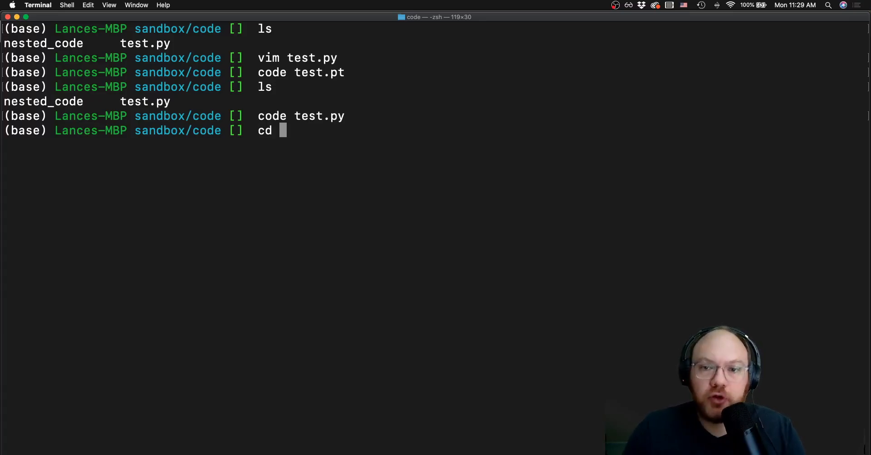
type("nested_code/")
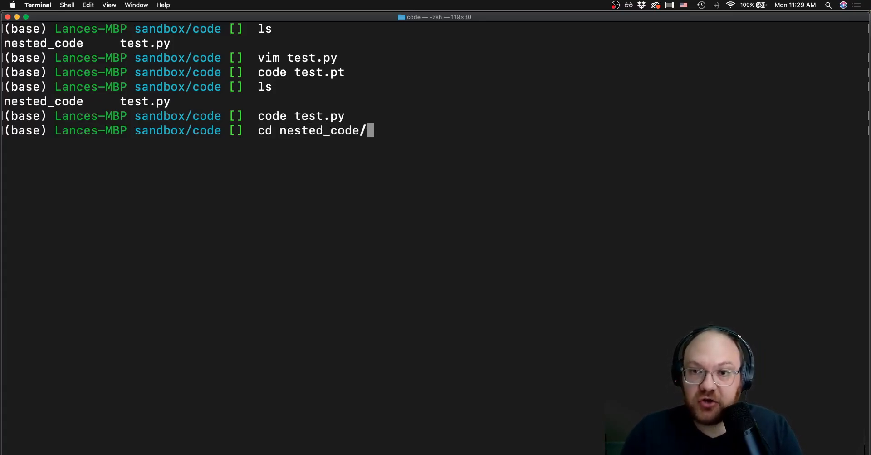
key("Return")
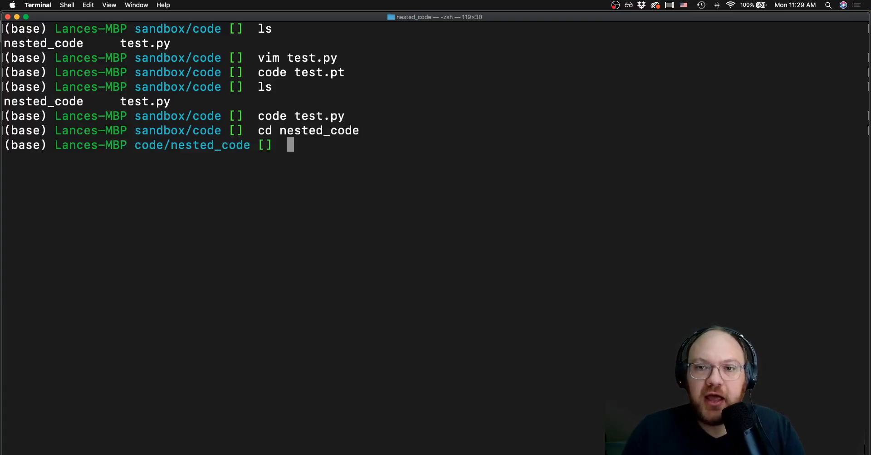
Step: Create test.py in vim containing print("hello world, all over again")
type("vim test")
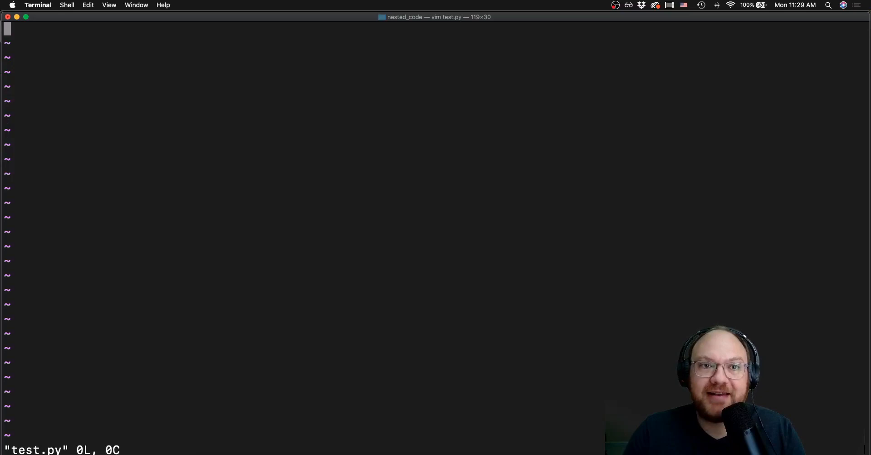
type("print(\"")
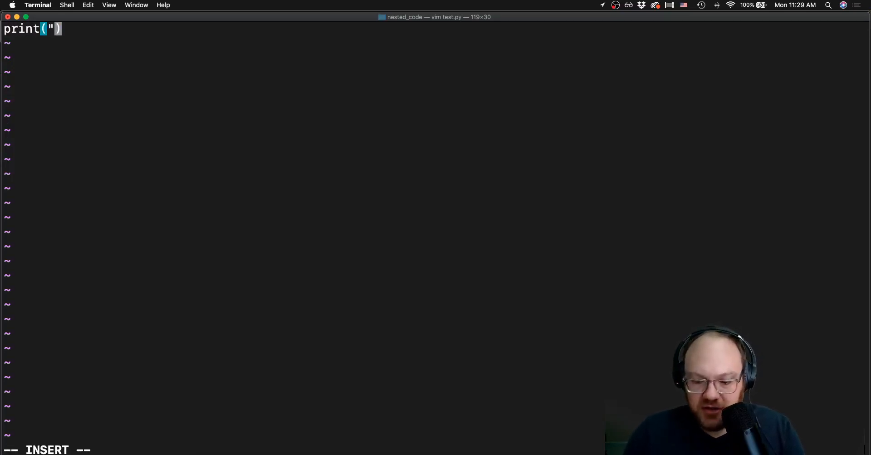
type("hello wo")
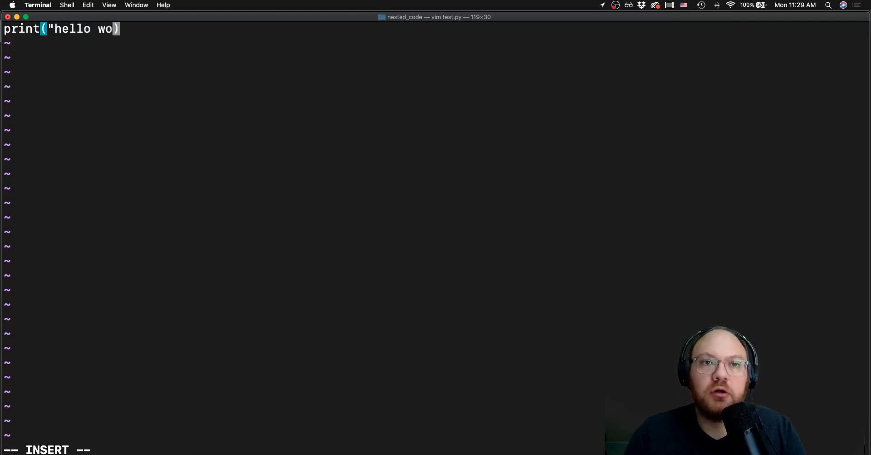
type("rld, all")
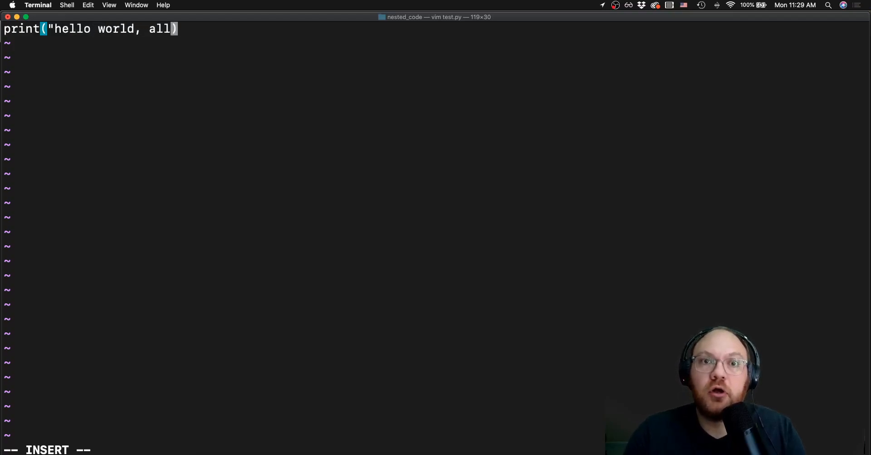
type("over again\"")
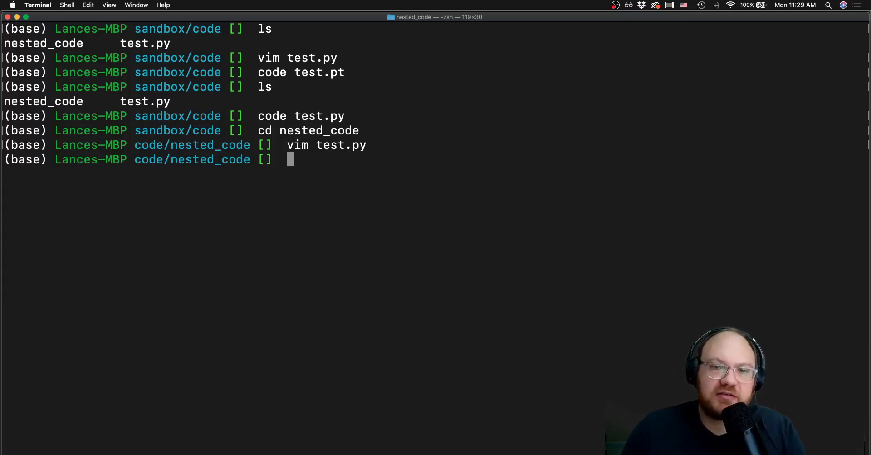
Step: List nested_code's test.py and test2.py, then return to sandbox/code
key("Return")
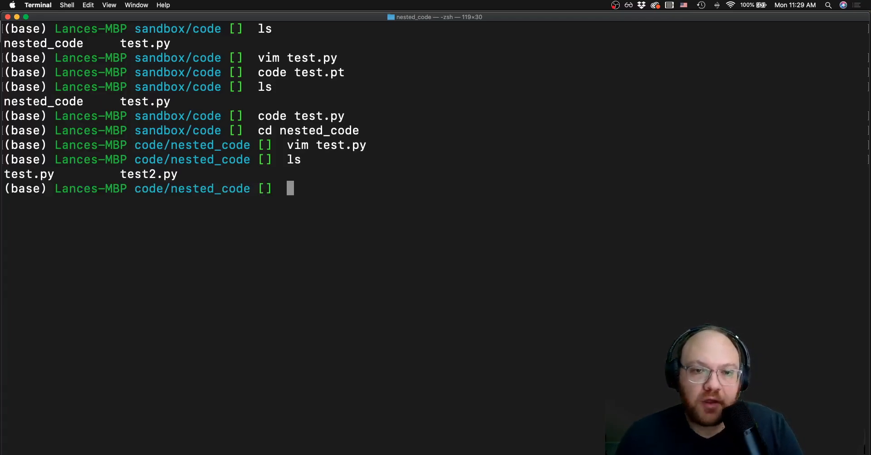
type("c")
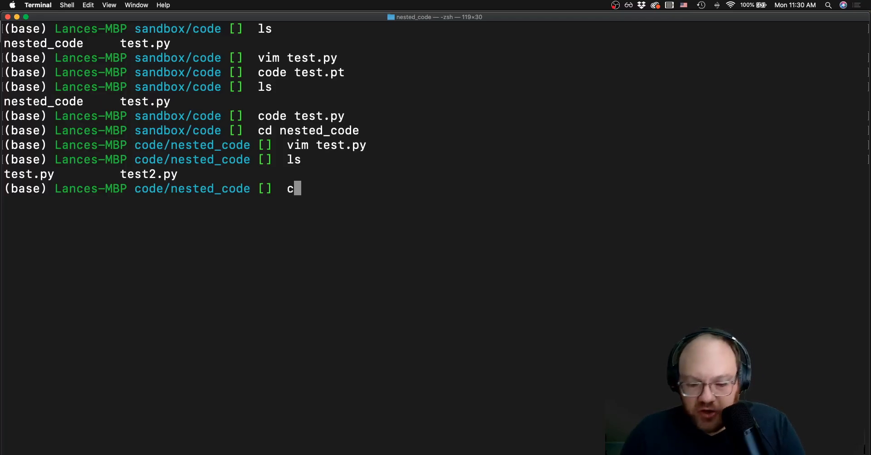
key("Return")
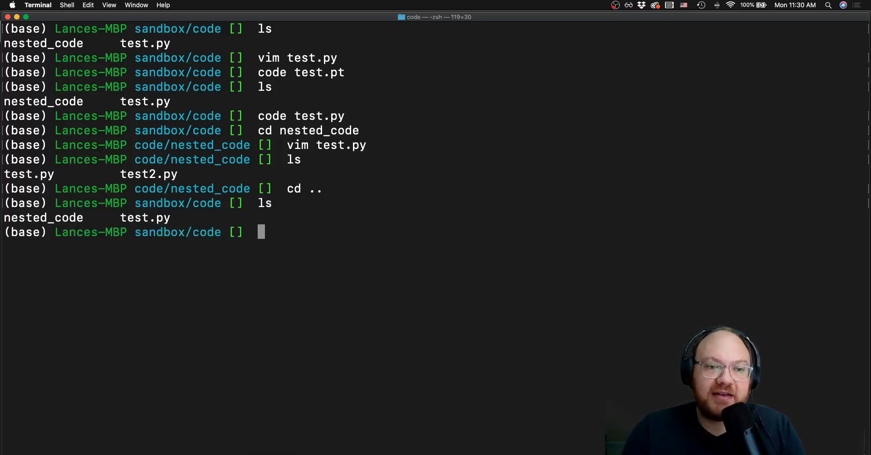
Step: Move test.py into nested_code with mv test.py nested_code/test.py
type("mv")
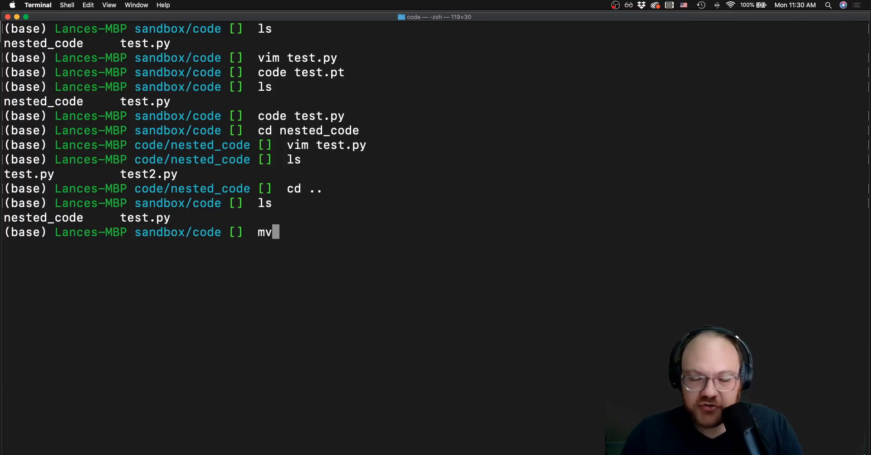
type("test.py")
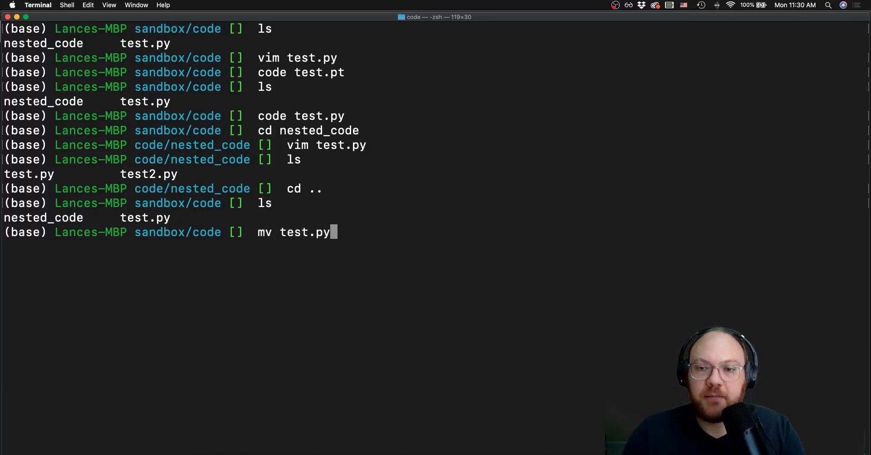
type("nested_code/")
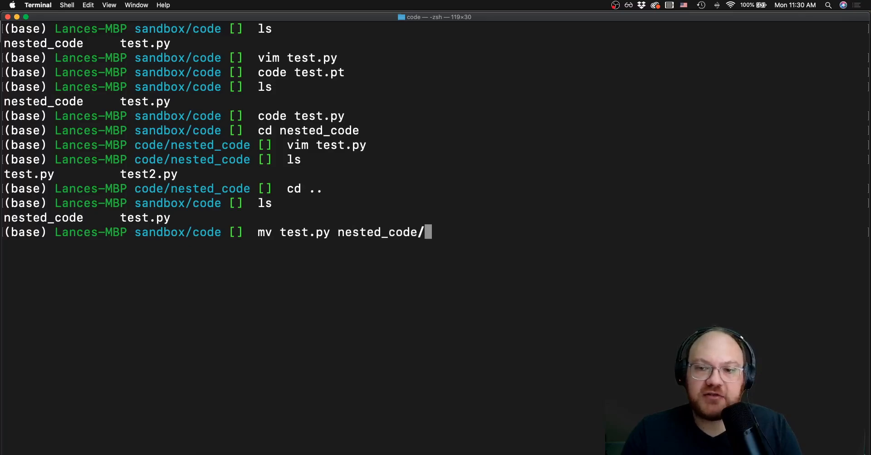
type("test.")
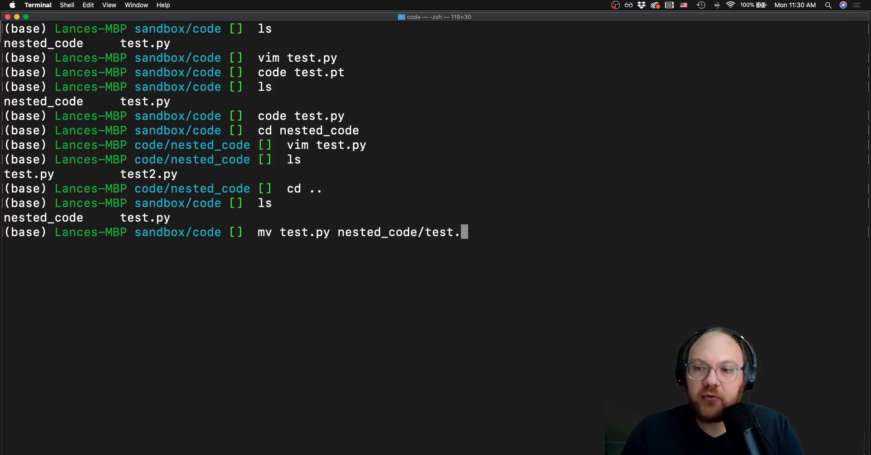
type("py")
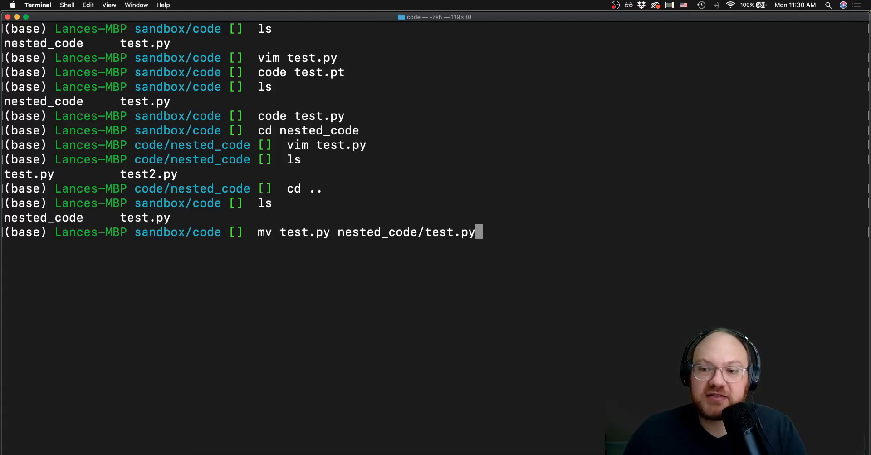
key("Return")
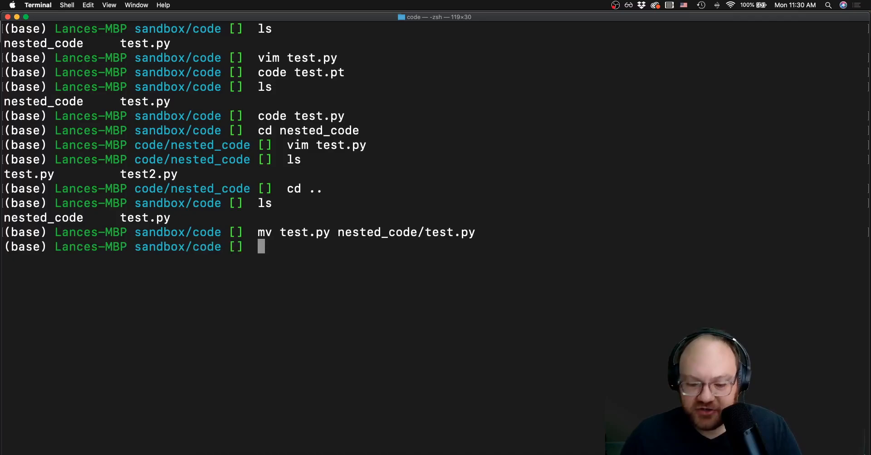
Step: Open nested_code/test.py in VS Code with the code command
type("code ne")
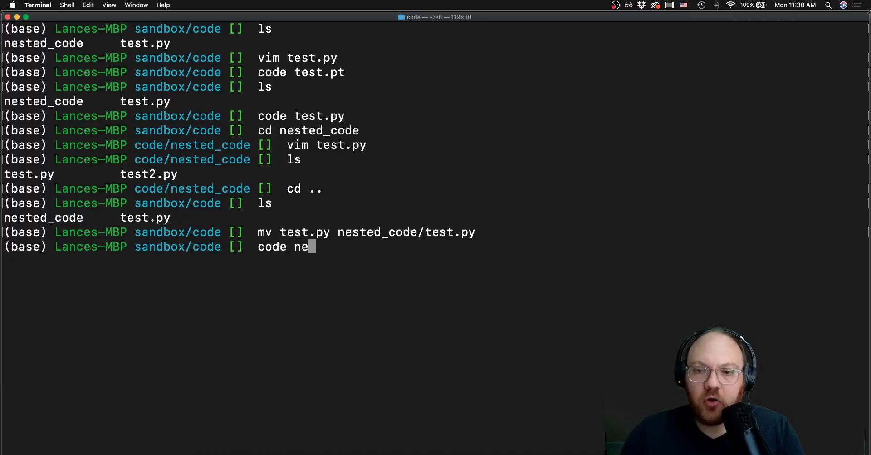
type("sted_code/test.py")
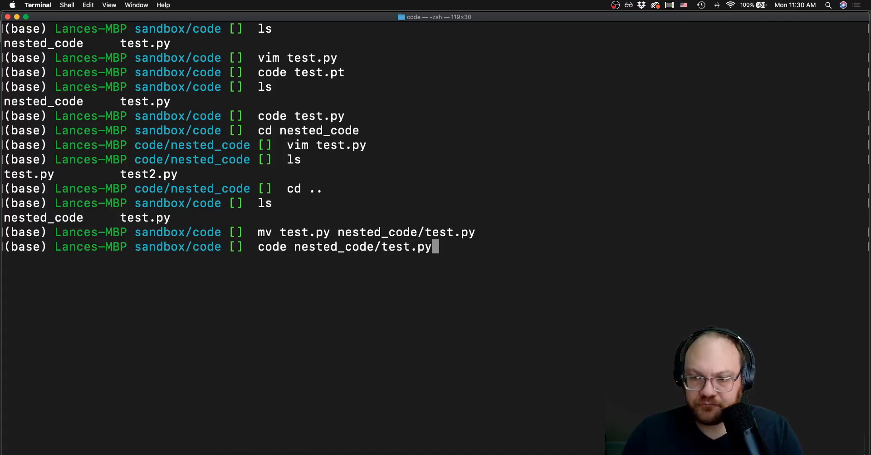
key("Return")
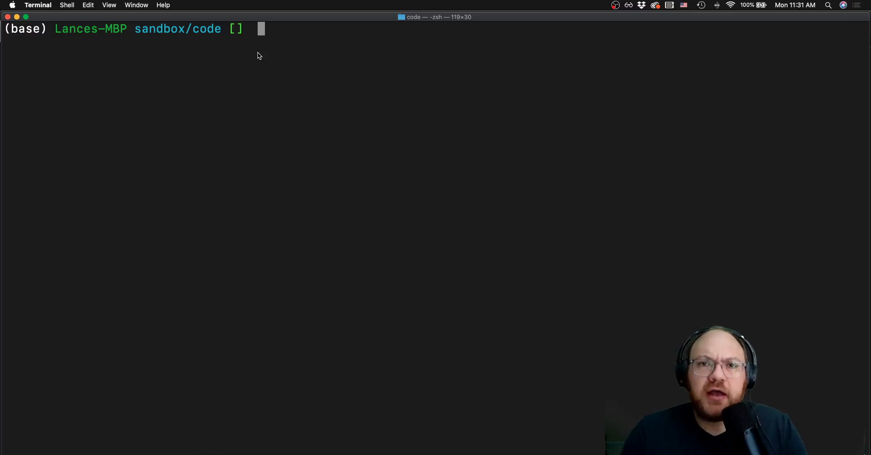
Step: Run mv nested_code/test.py test.py to bring the file back into code
type("mv")
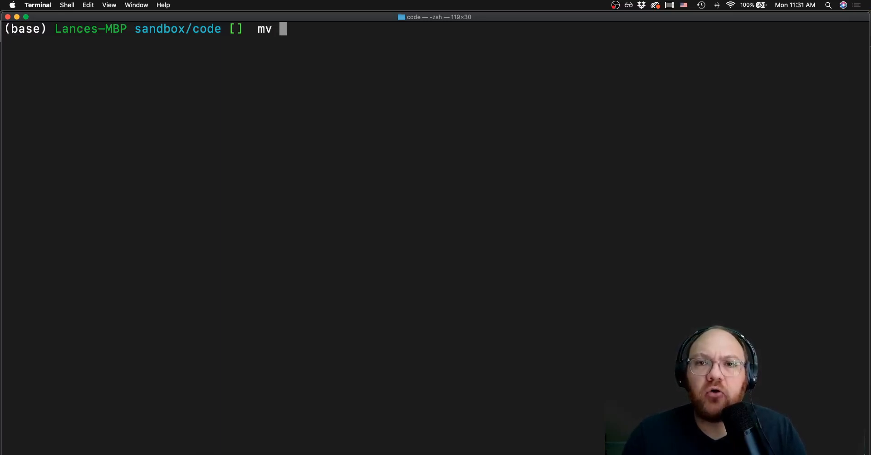
type("ne")
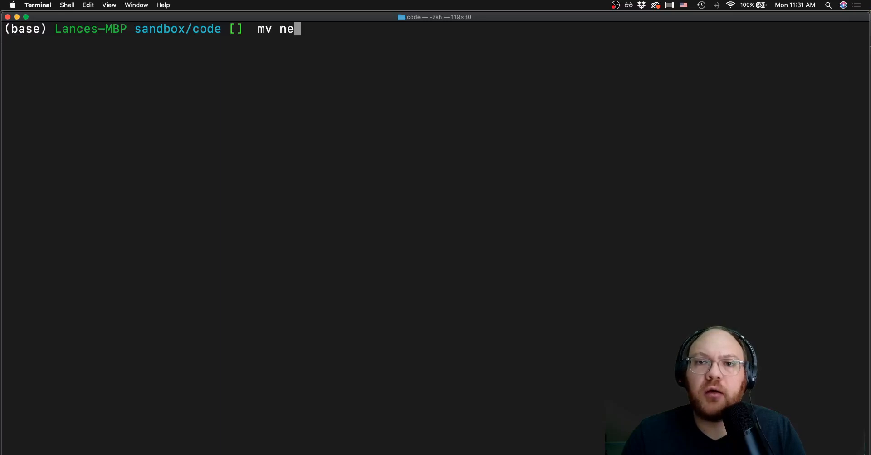
type("sted_code/test")
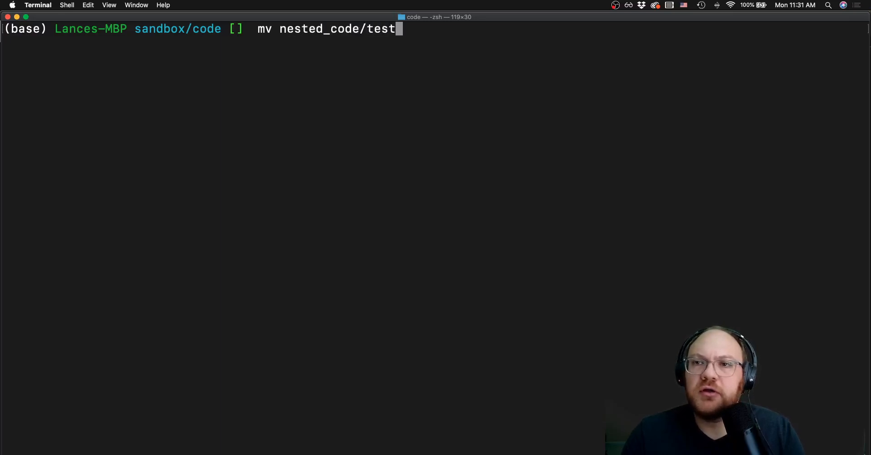
type(".py")
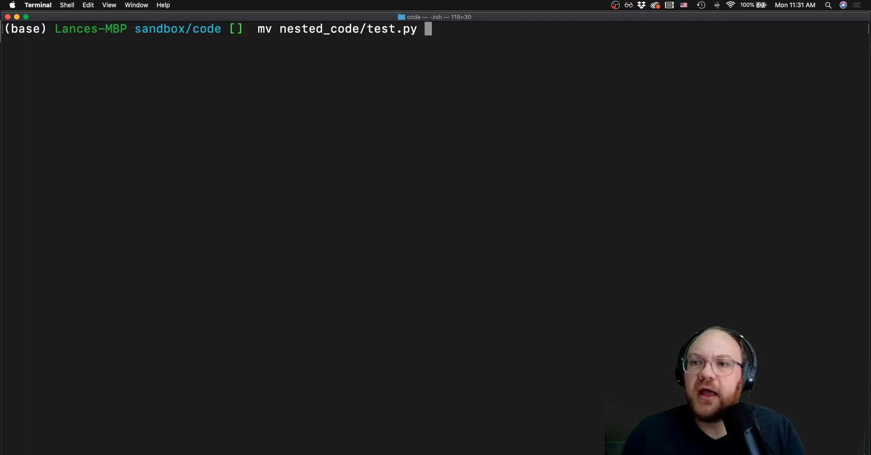
type("tes")
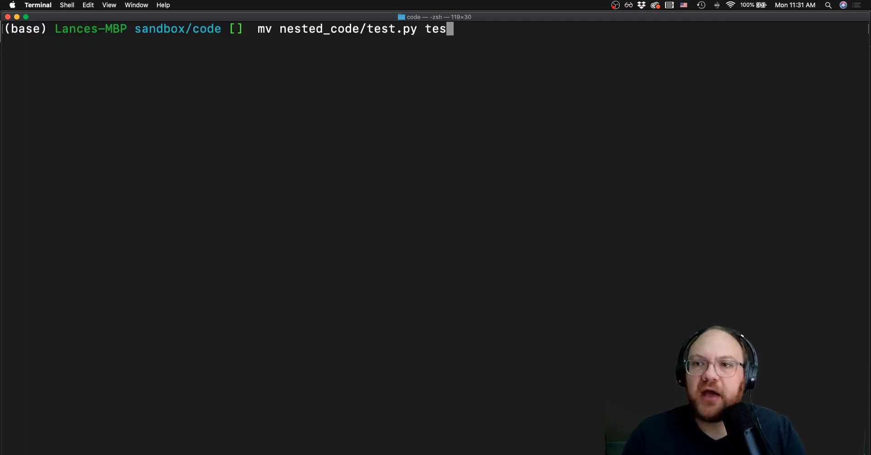
key("Return")
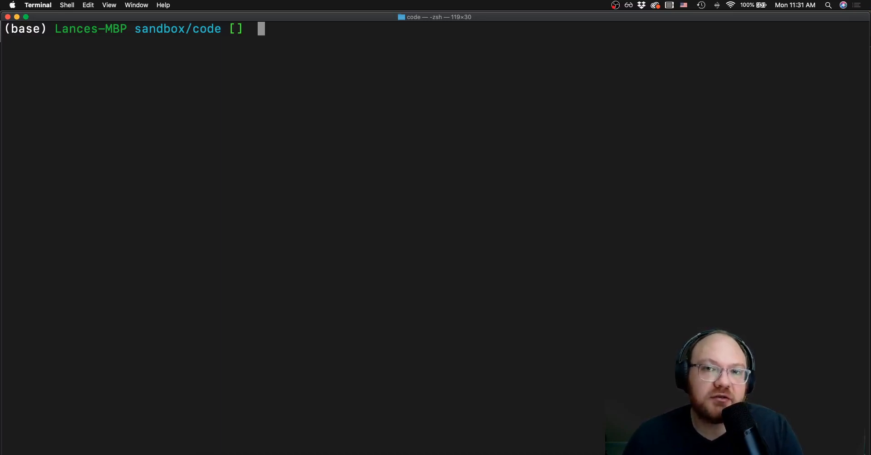
Step: Rename test.py to my_new_file_name.py using mv
type("mv")
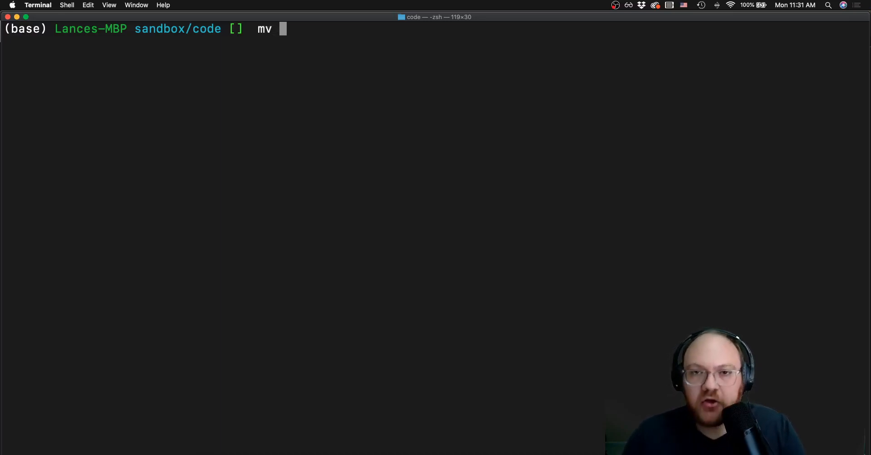
type("test.py my")
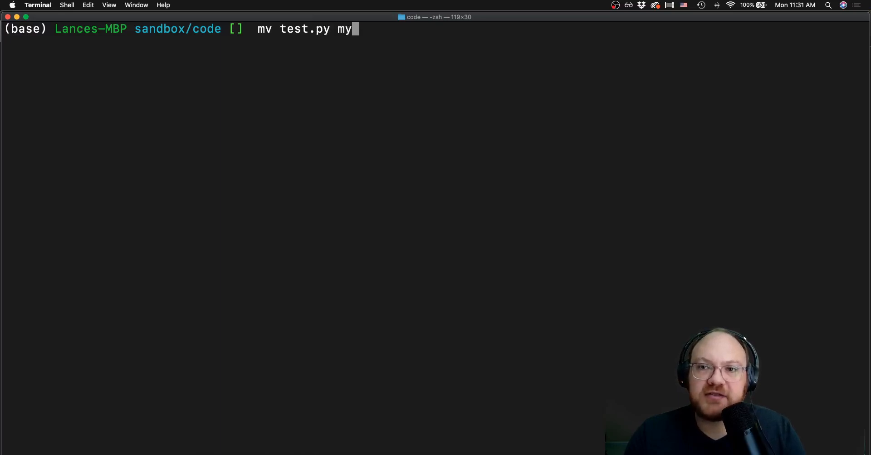
type("_new_")
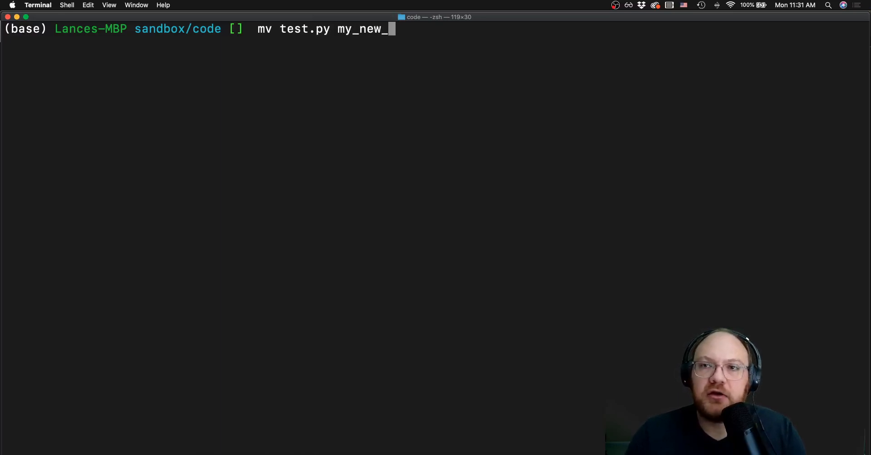
type("file_")
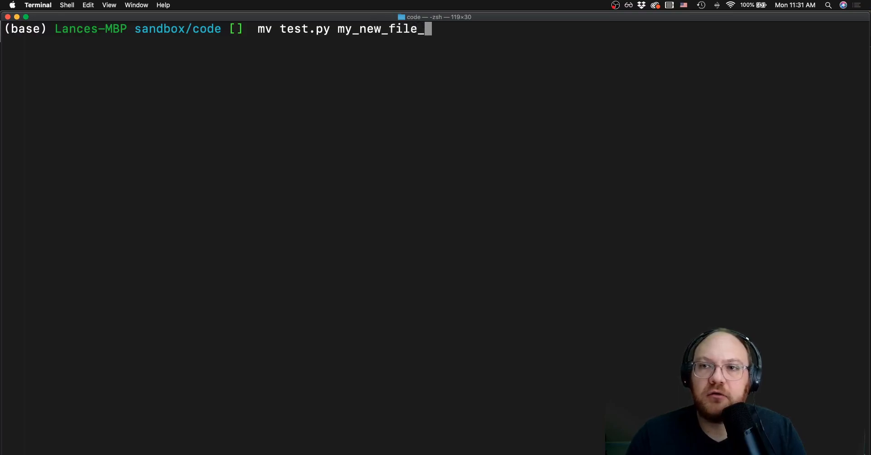
type("name.py")
type("ls")
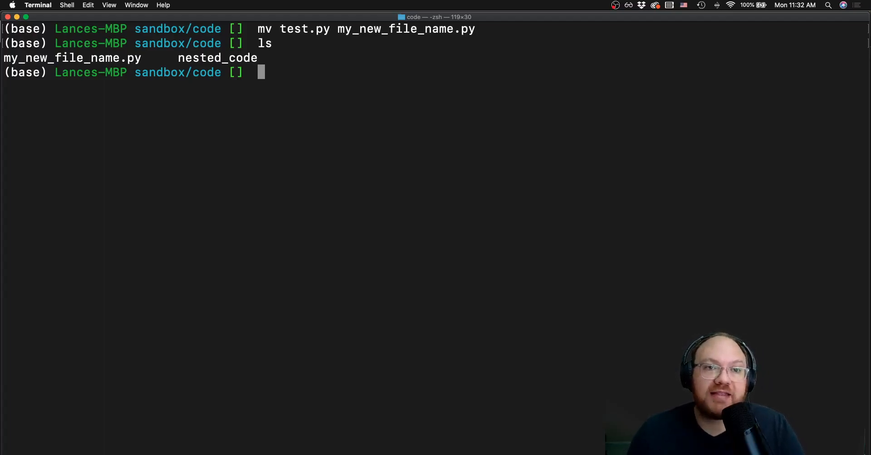
type("mv")
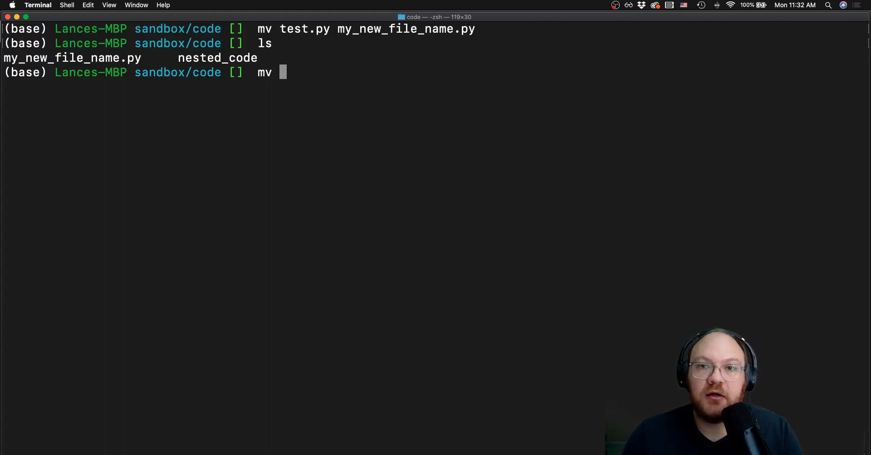
Step: Rename my_new_file_name.py to nested_code/test3.py with mv, then list nested_code to confirm
type("my_new_file_name.py")
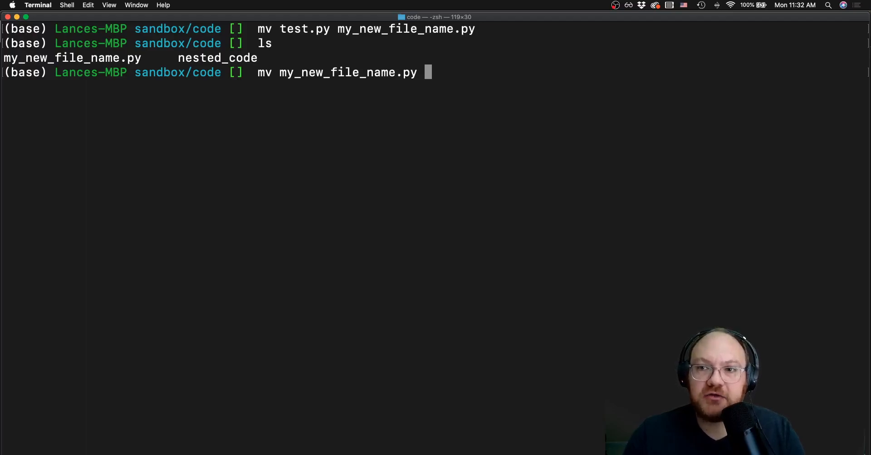
type("nested_code/t")
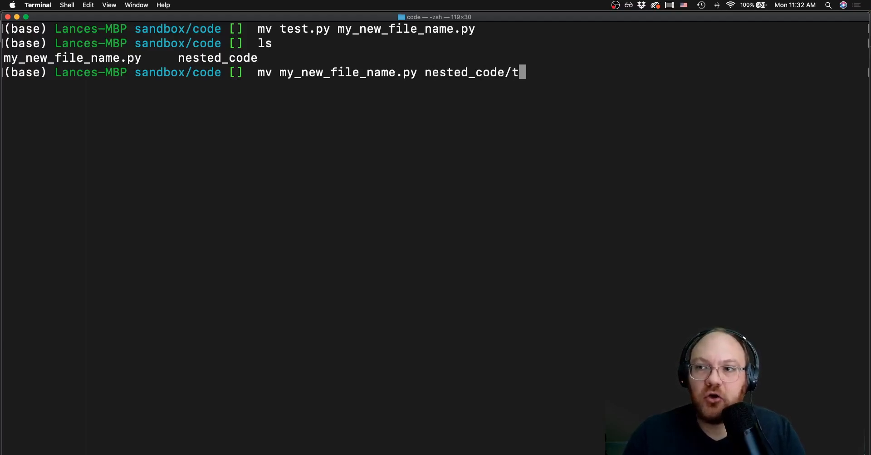
type("est.p")
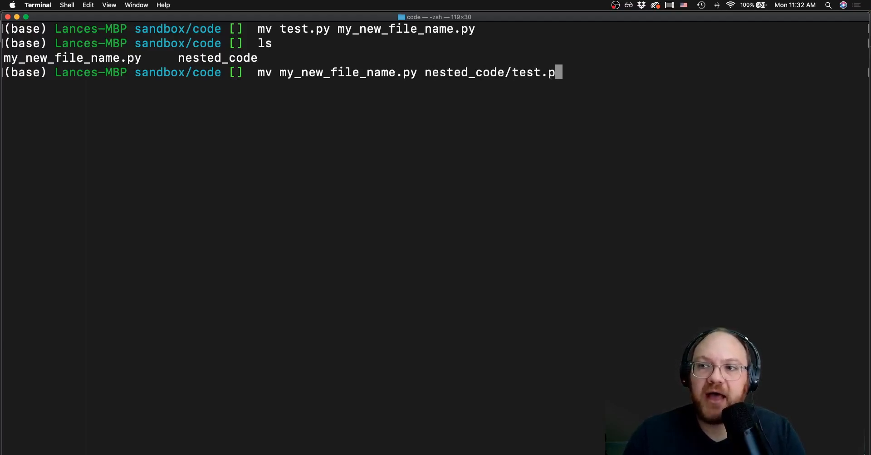
type("3.py")
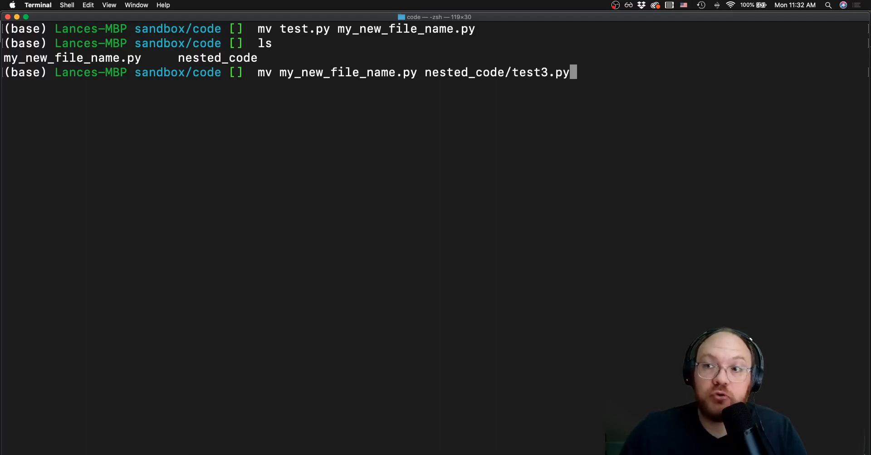
key("Return")
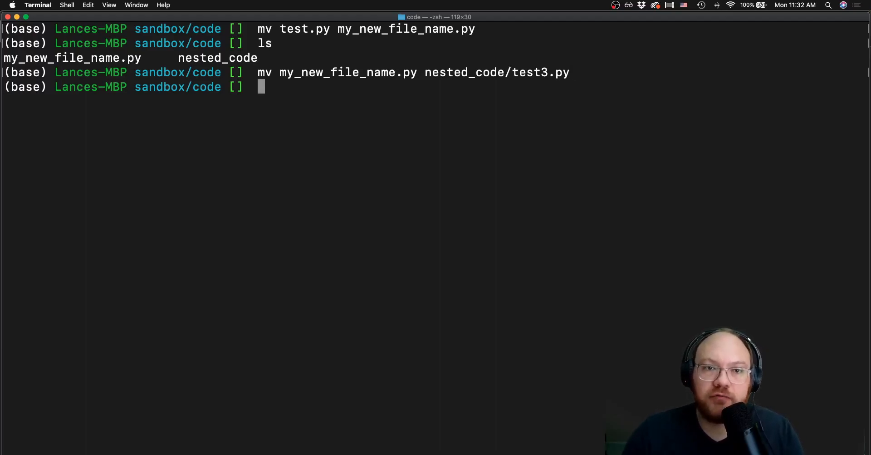
type("ls nested_code/")
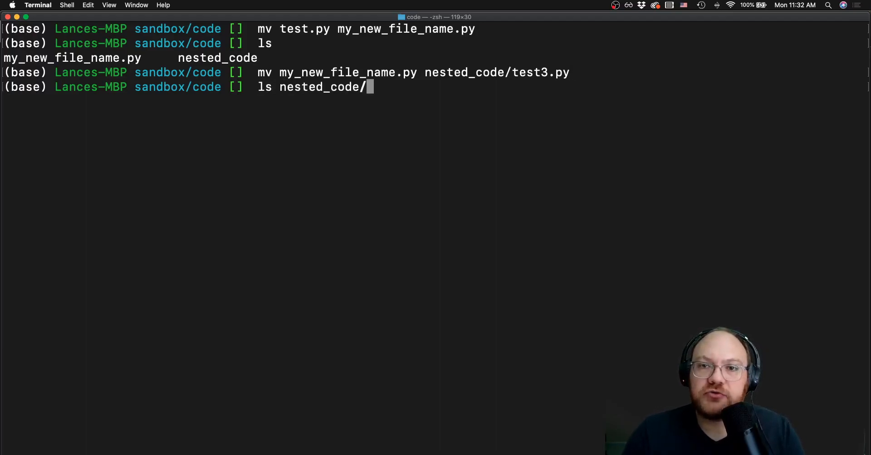
key("Return")
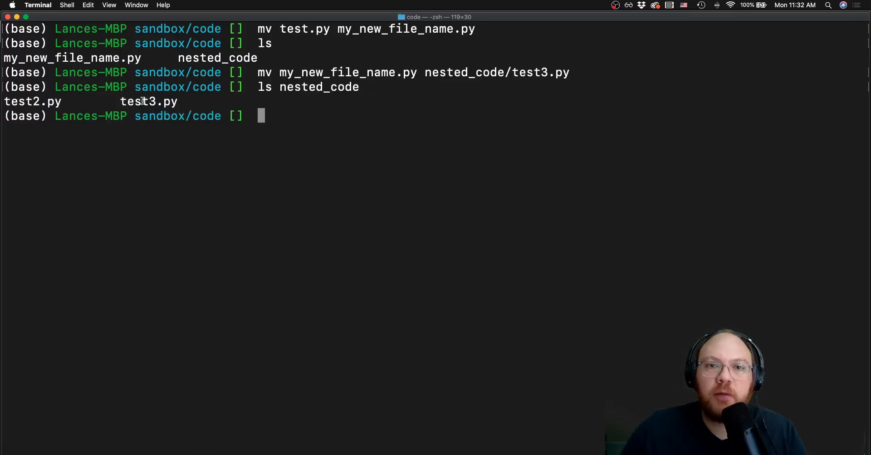
mouse_move(276, 118)
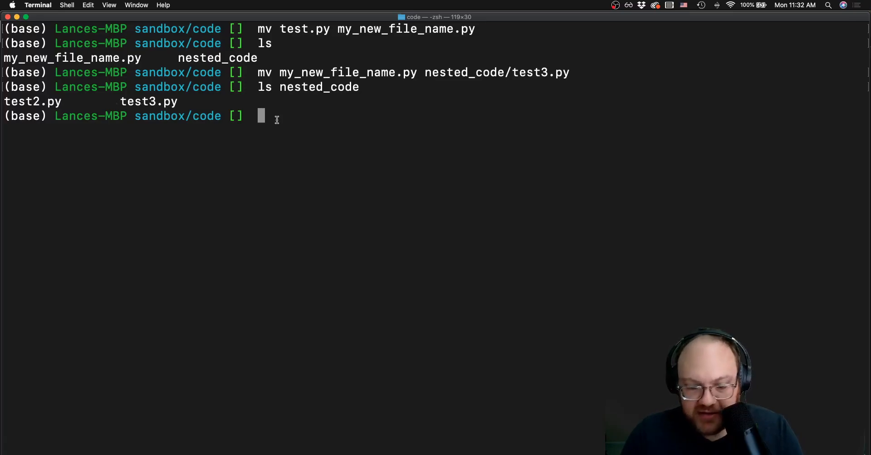